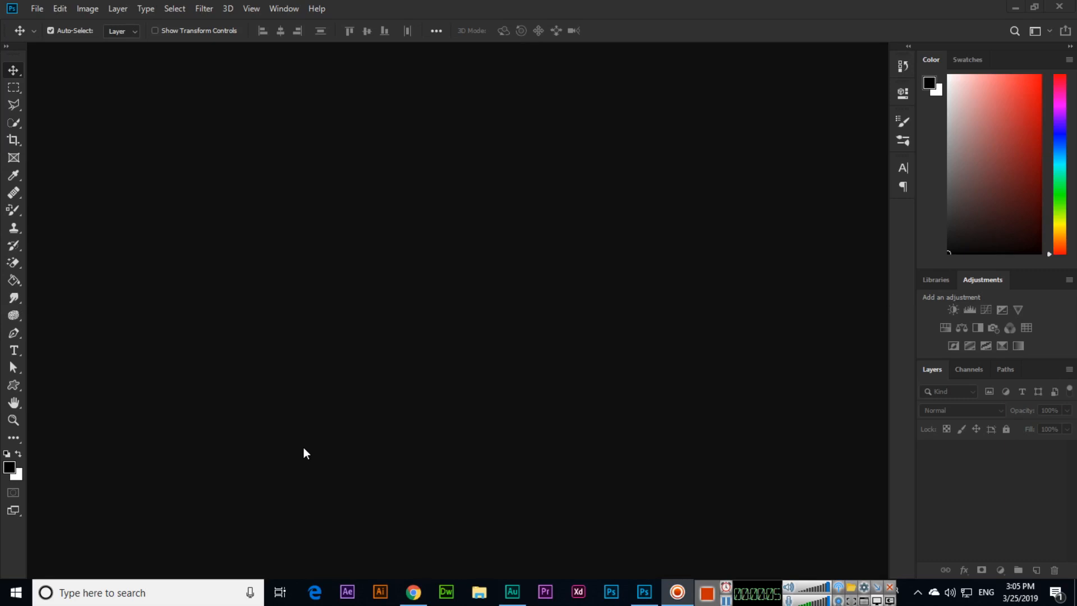
mouse_move(86, 261)
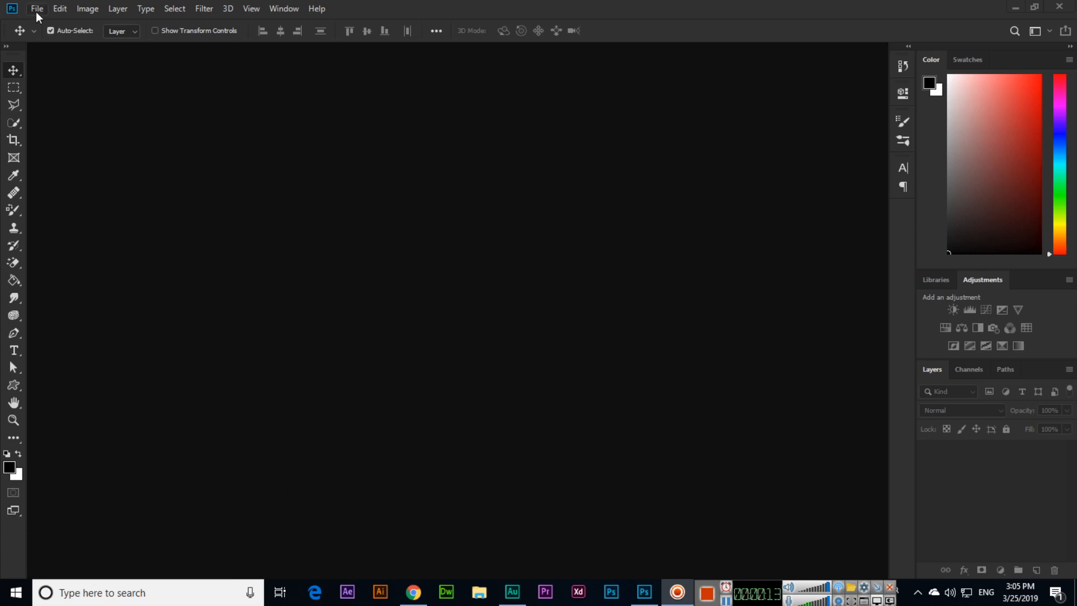
- Bring up the Open dialog from the File menu, showing the Desktop files
click(37, 8)
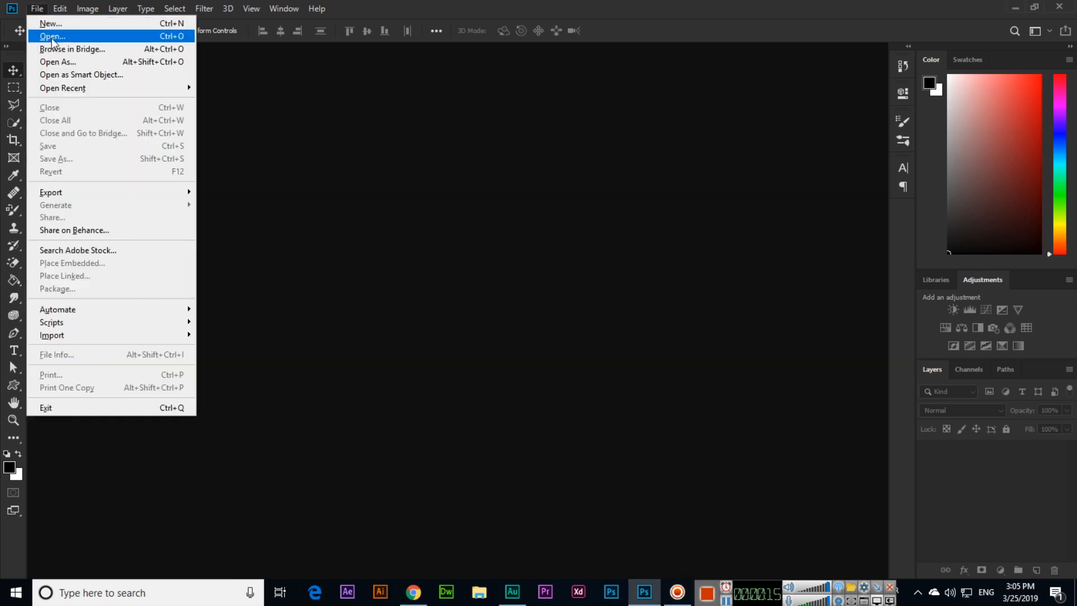
click(51, 36)
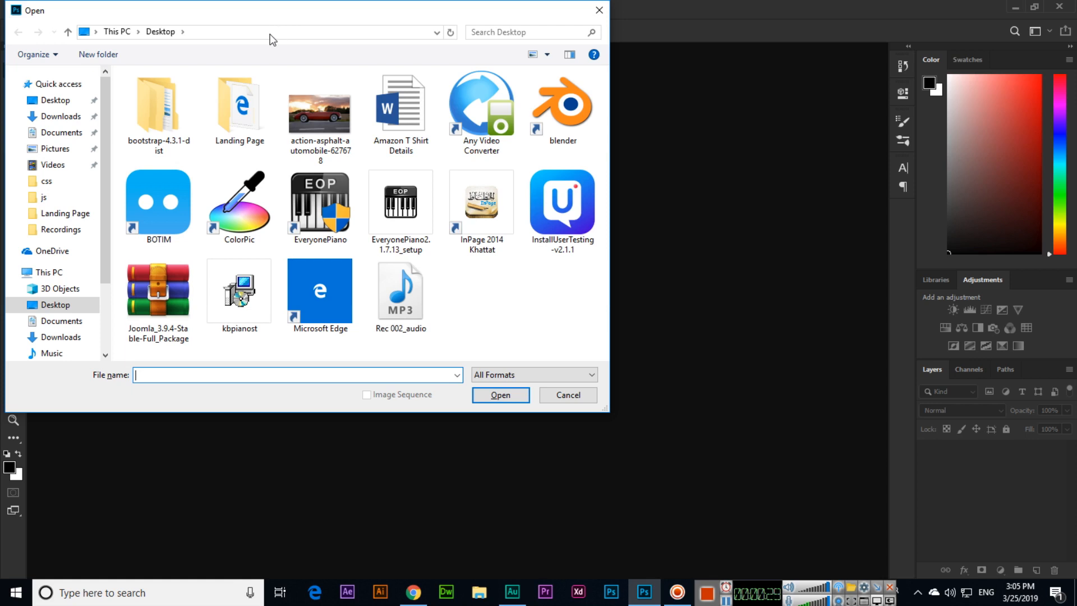
mouse_move(532, 307)
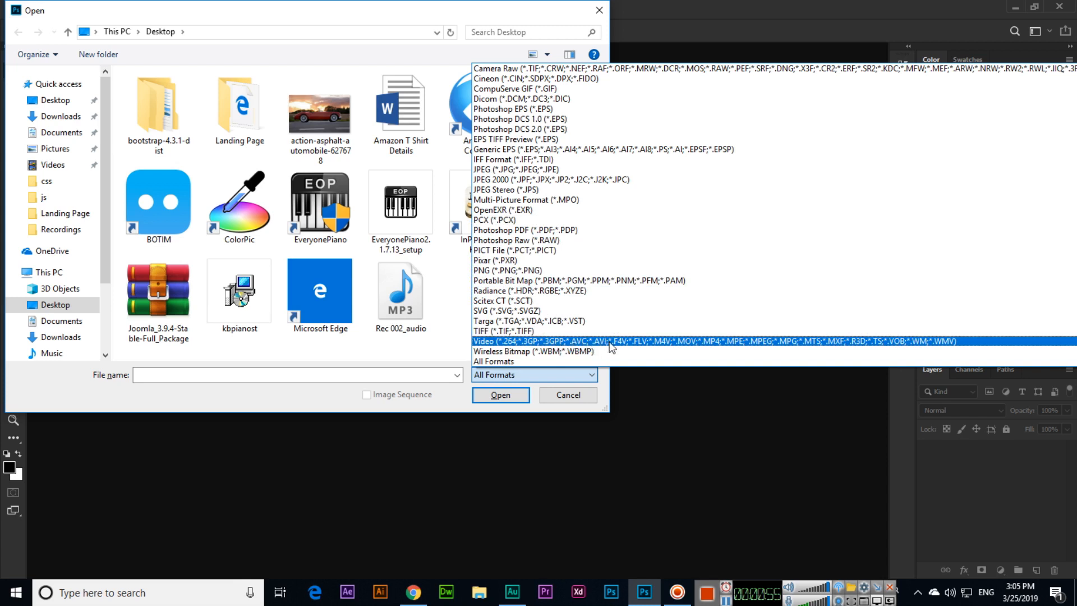
mouse_move(716, 344)
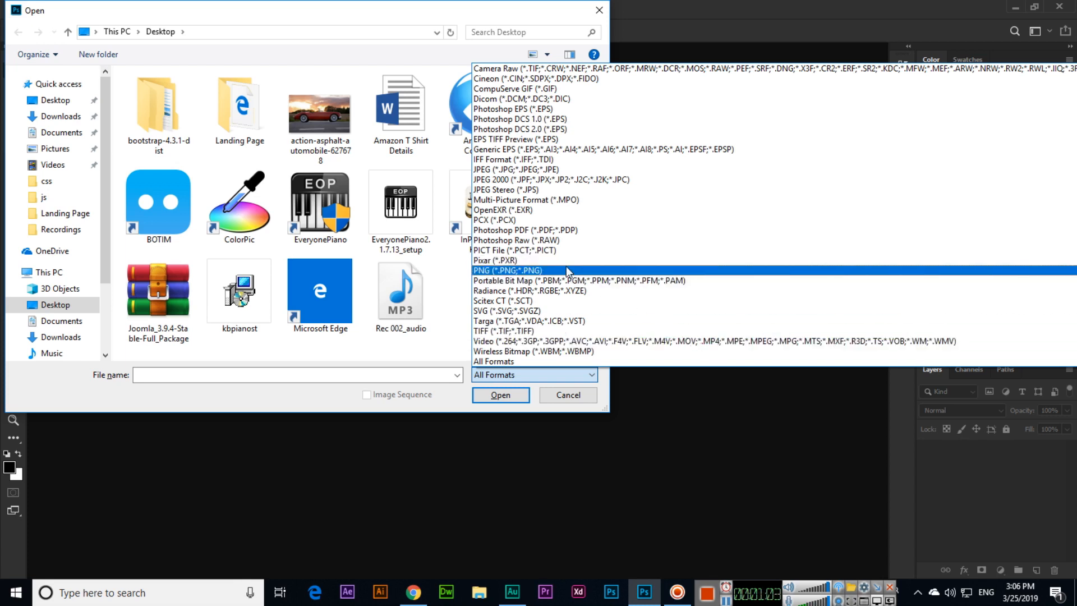
mouse_move(470, 300)
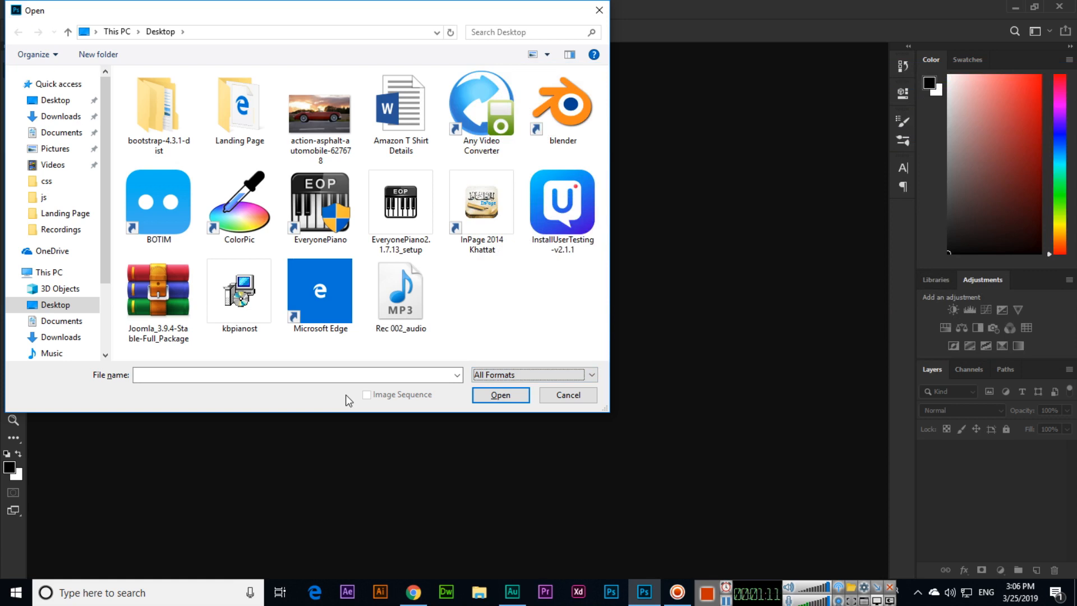
- Open the red sports car photo action-asphalt-automobile-627678 from the Desktop
click(320, 117)
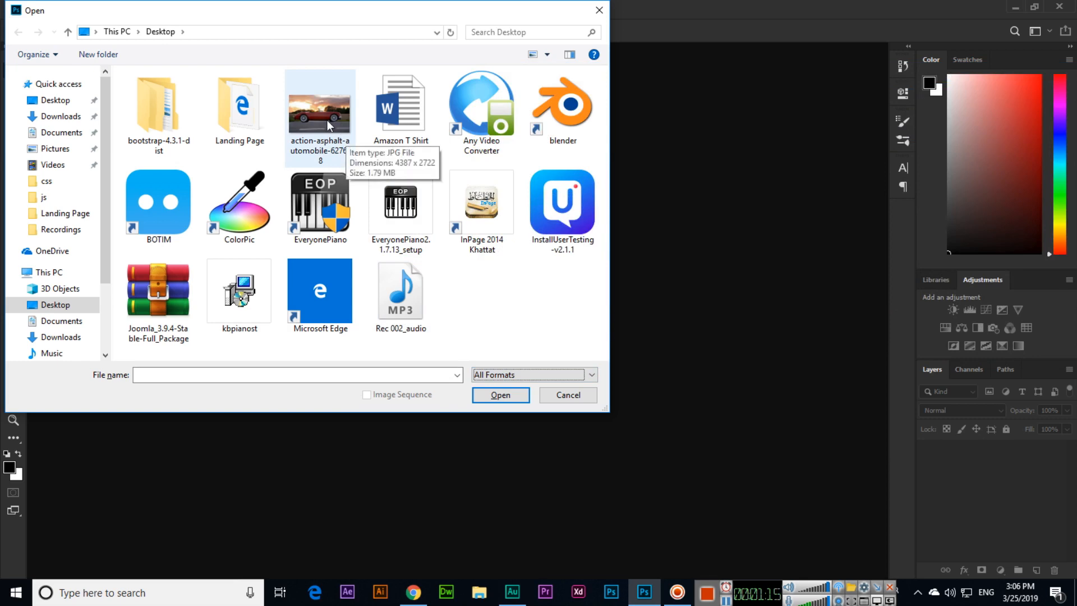
click(320, 104)
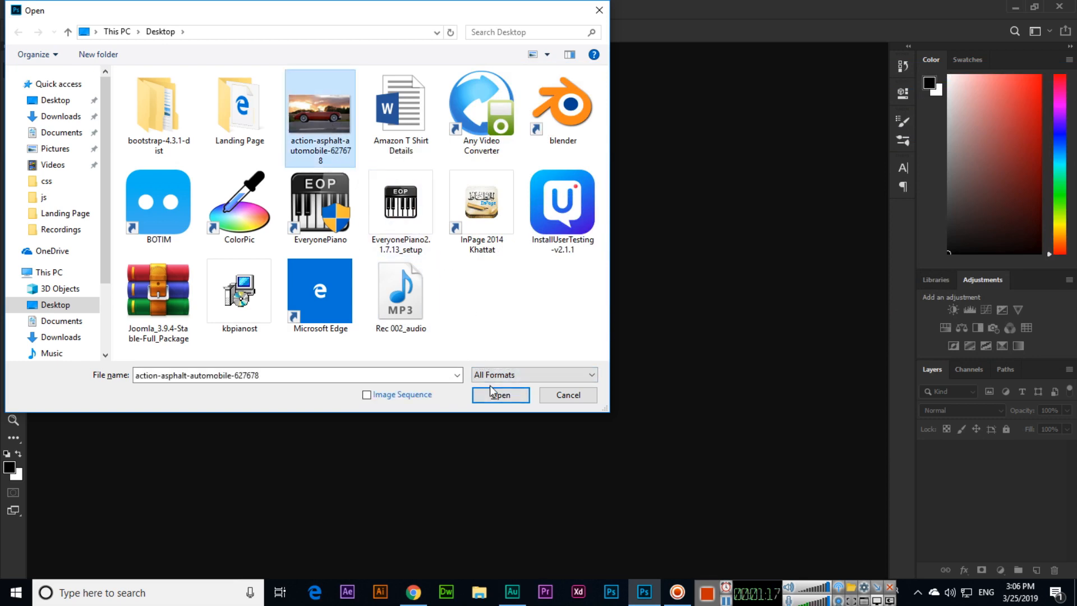
click(499, 394)
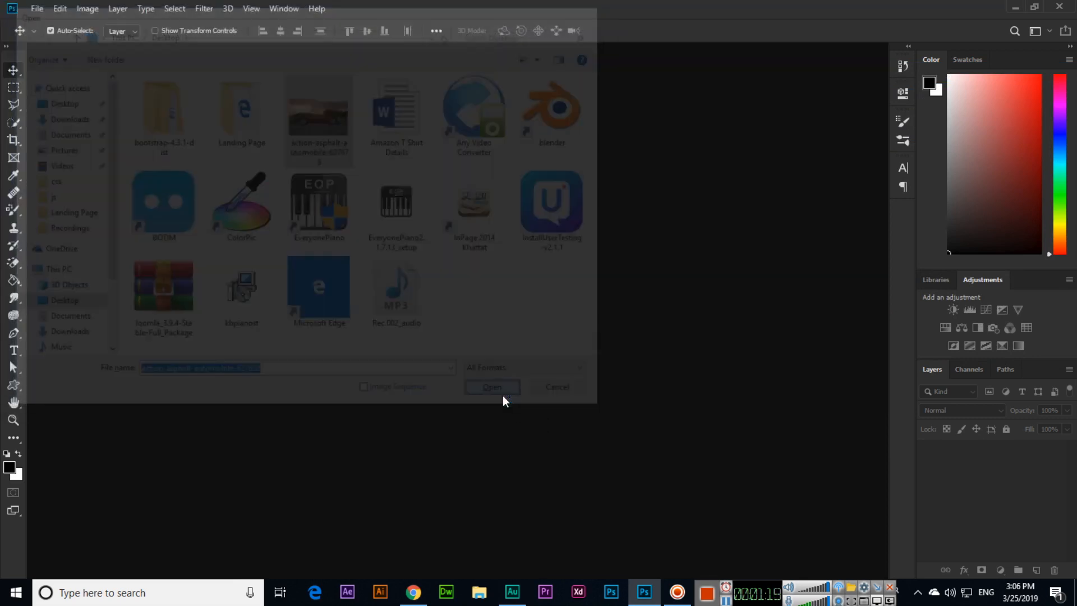
click(491, 387)
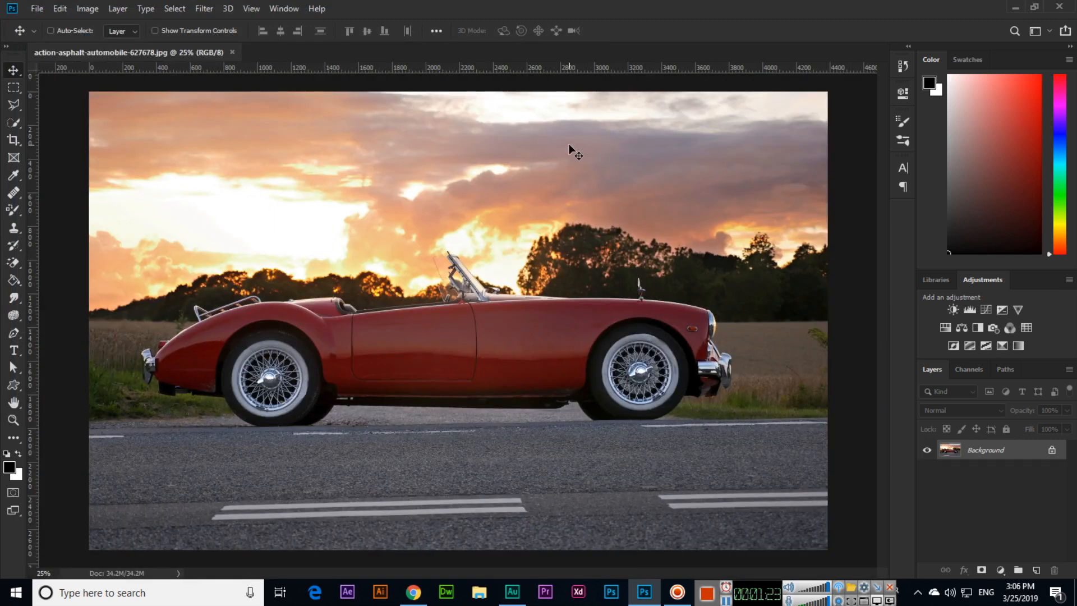
click(51, 30)
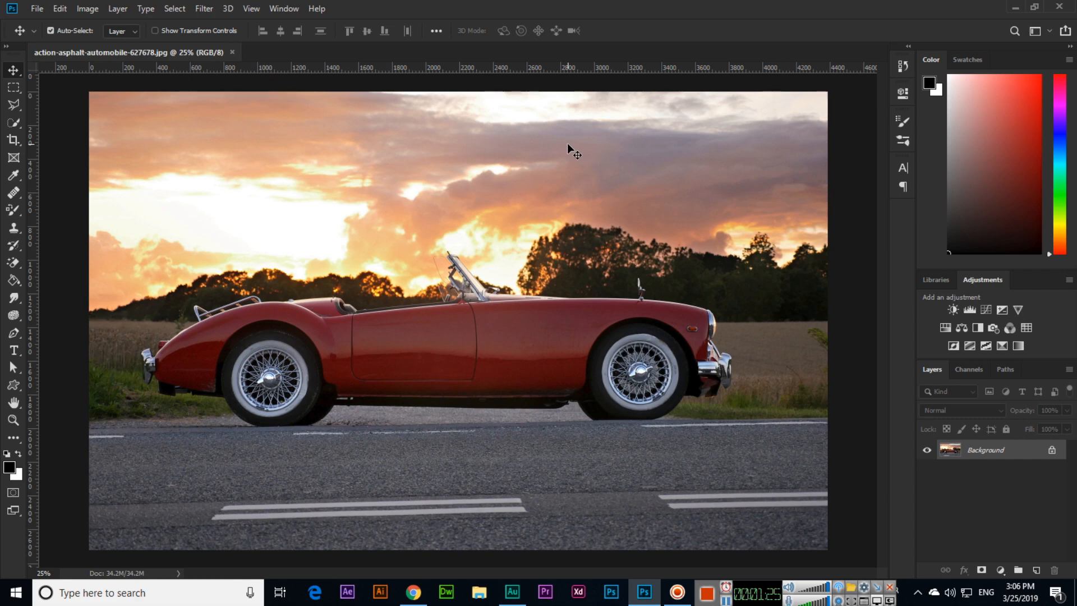
mouse_move(482, 122)
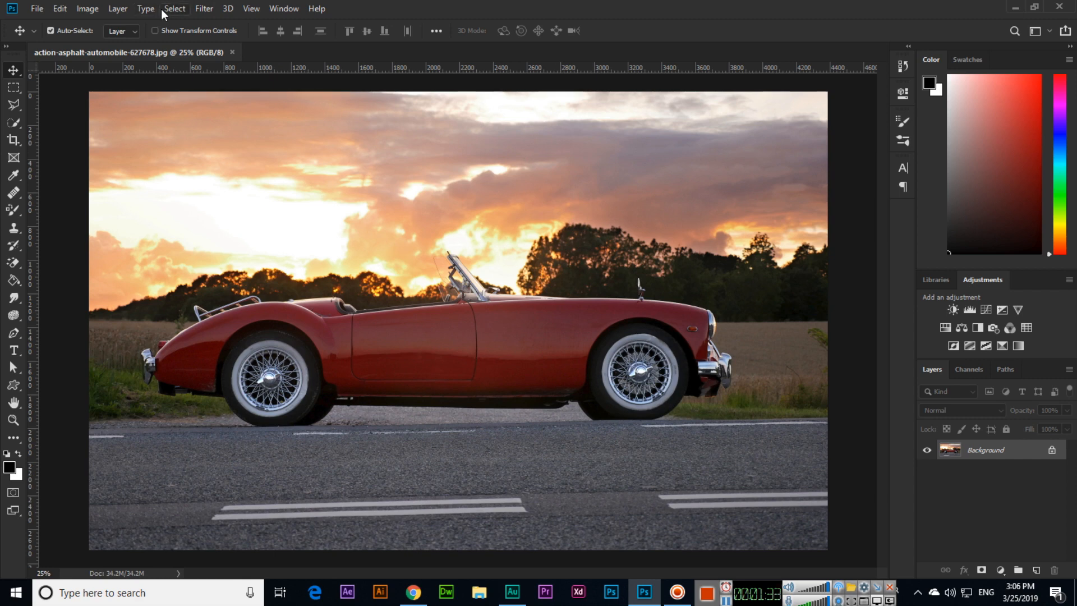
- Bring up the New Document dialog with the 11 × 8.5 in, 300 ppi preset
click(36, 9)
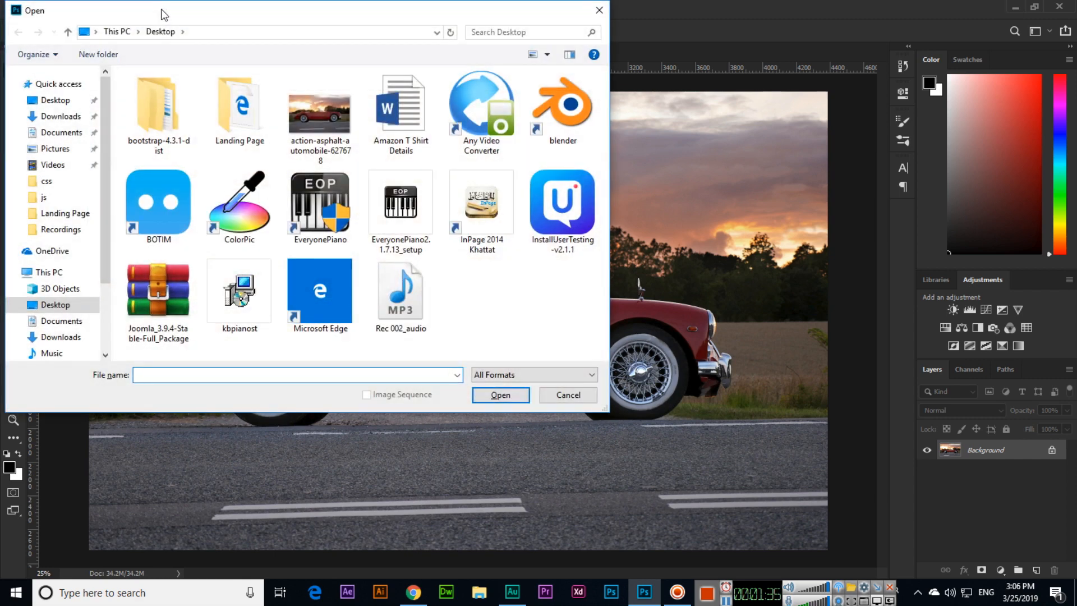
click(500, 393)
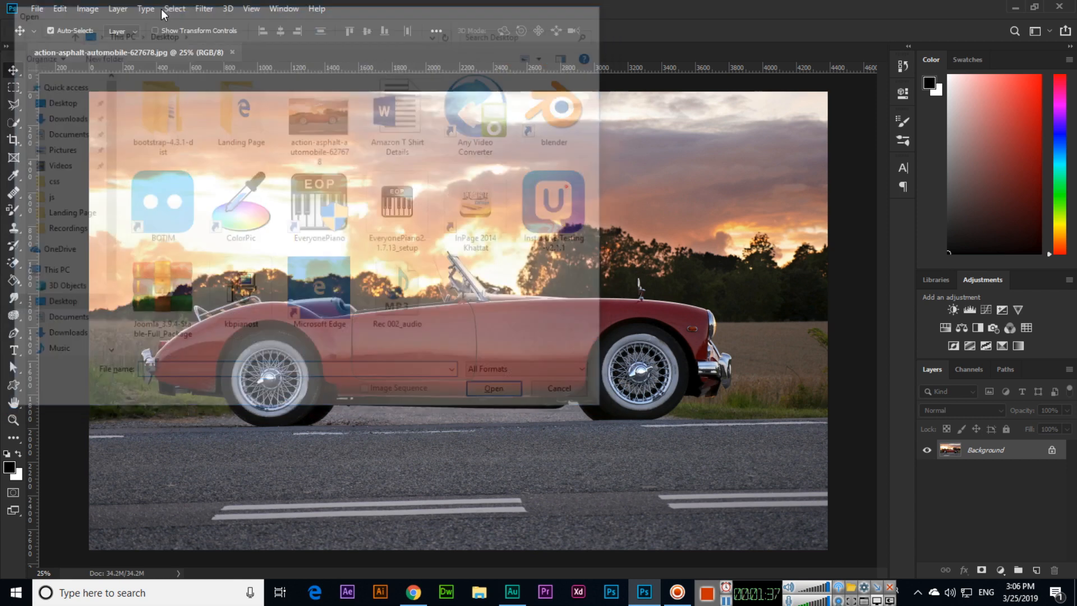
click(558, 389)
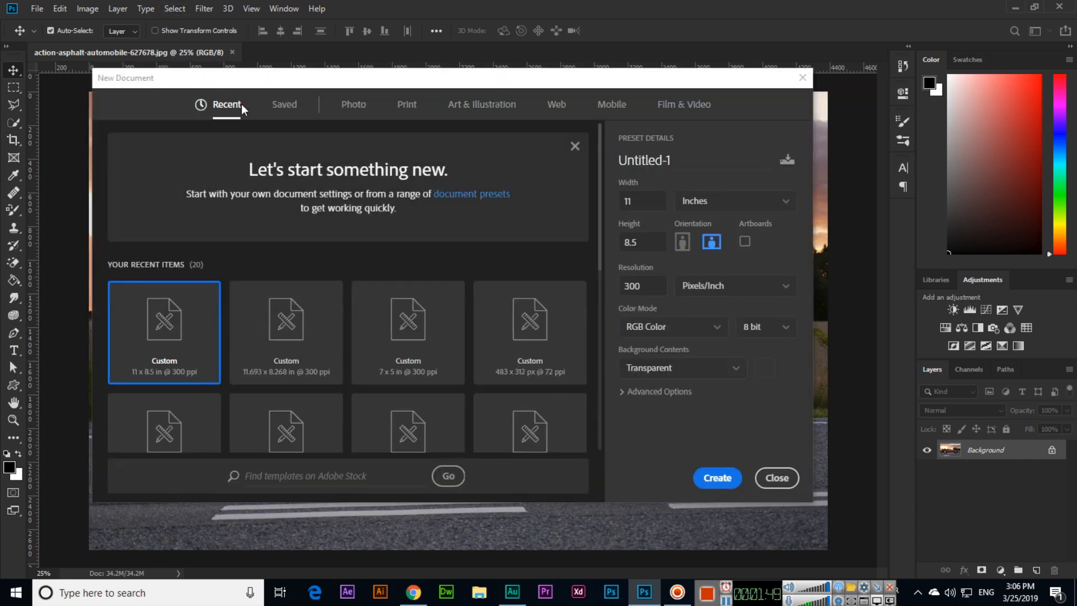
mouse_move(406, 104)
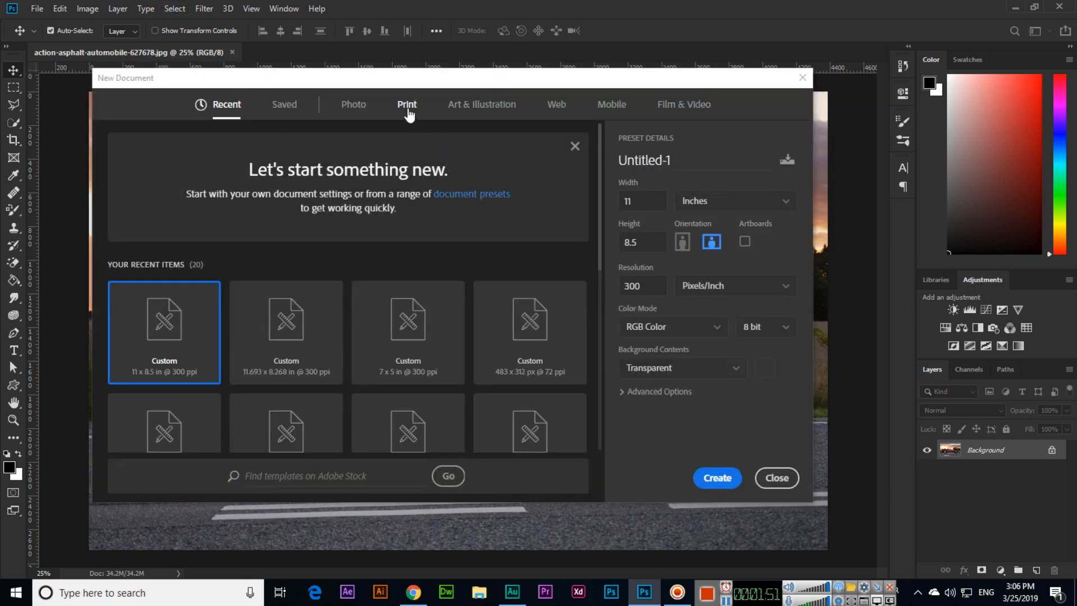
mouse_move(452, 117)
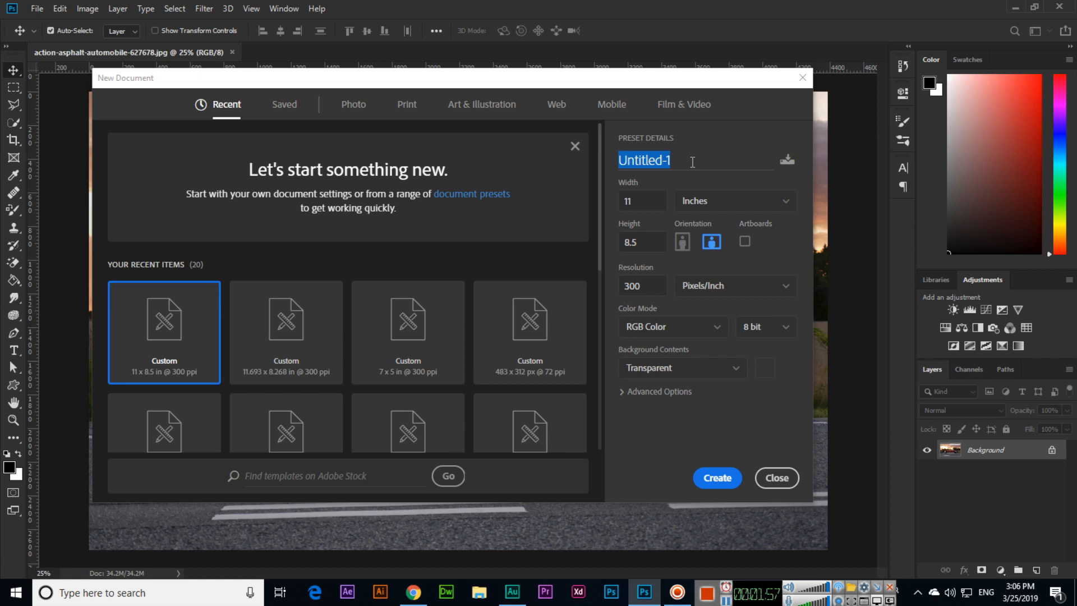
- Create a 50 × 20 in, 300 ppi document with a white background
text(My New Do)
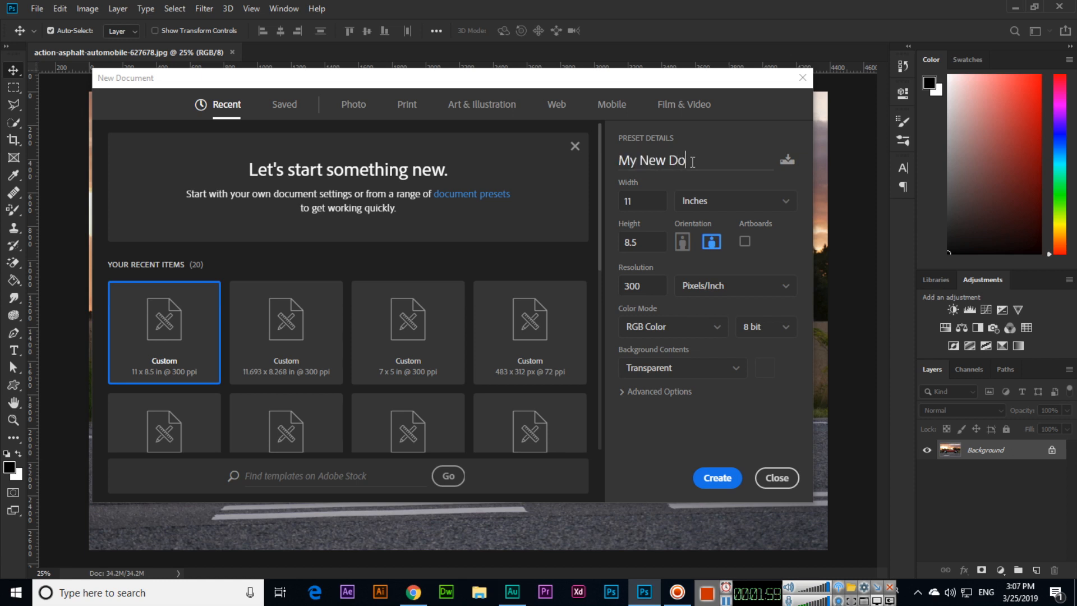
click(640, 200)
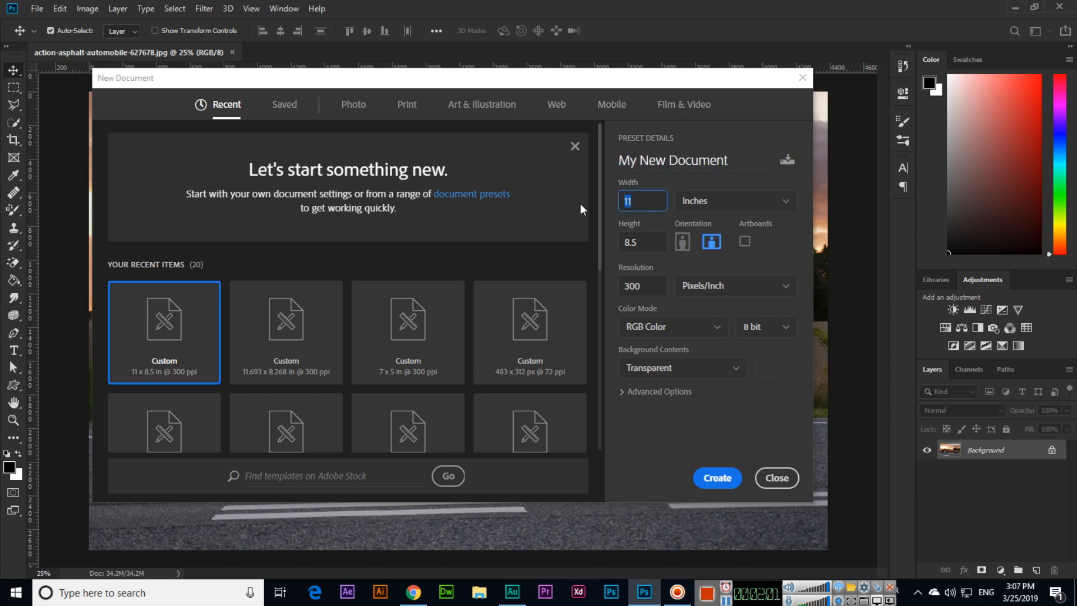
text(20)
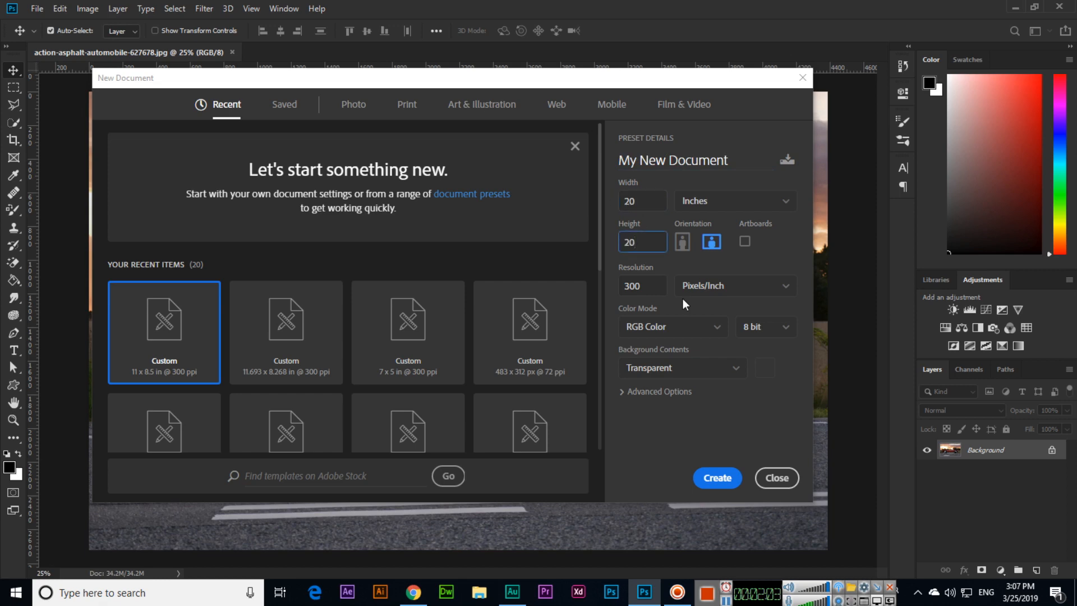
click(717, 478)
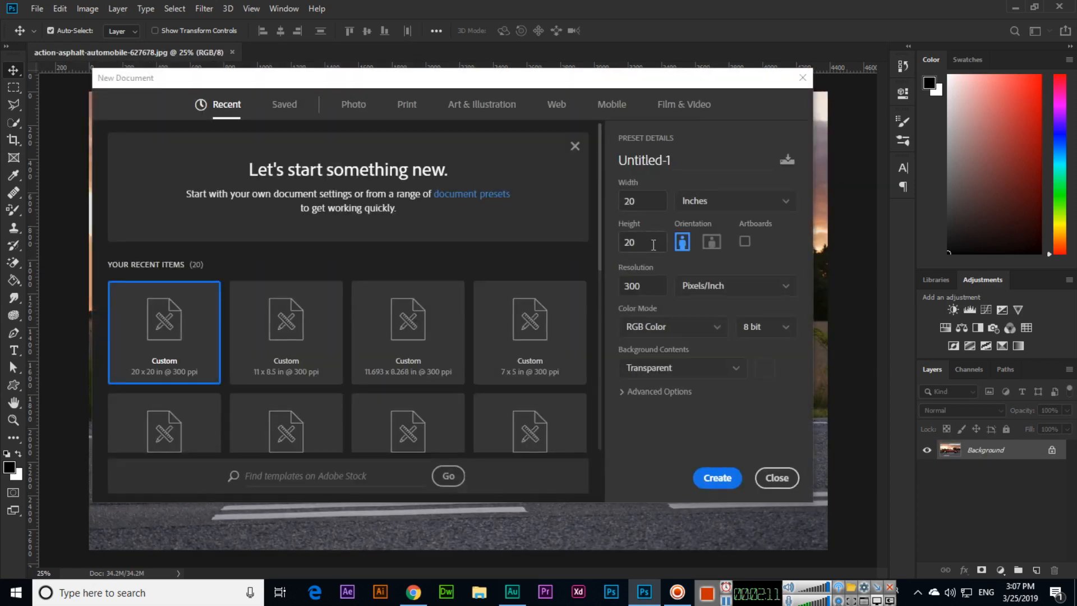
text(50)
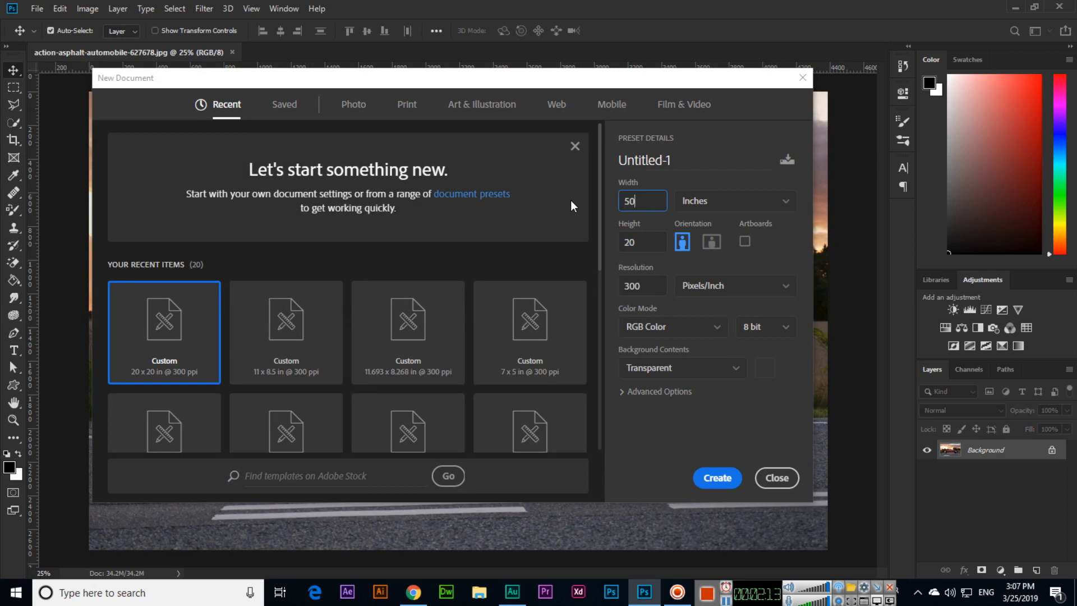
click(680, 367)
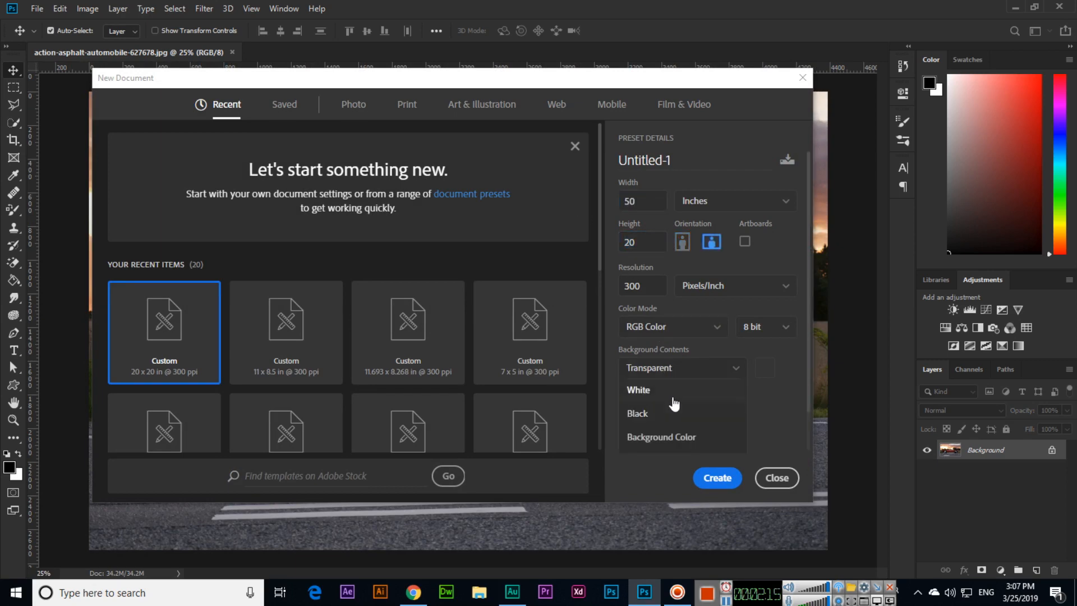
click(717, 478)
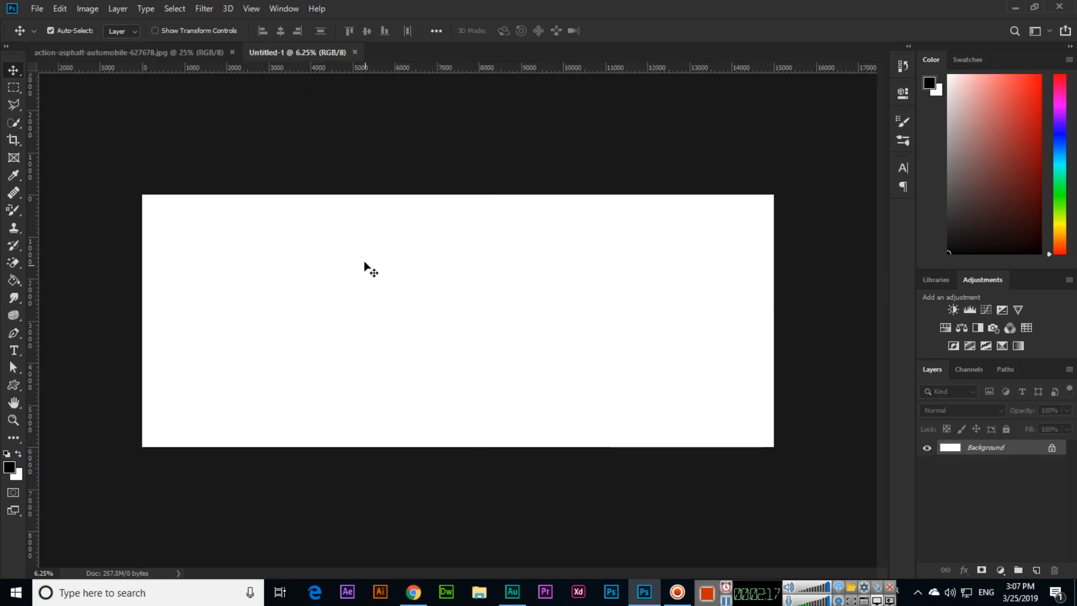
mouse_move(404, 265)
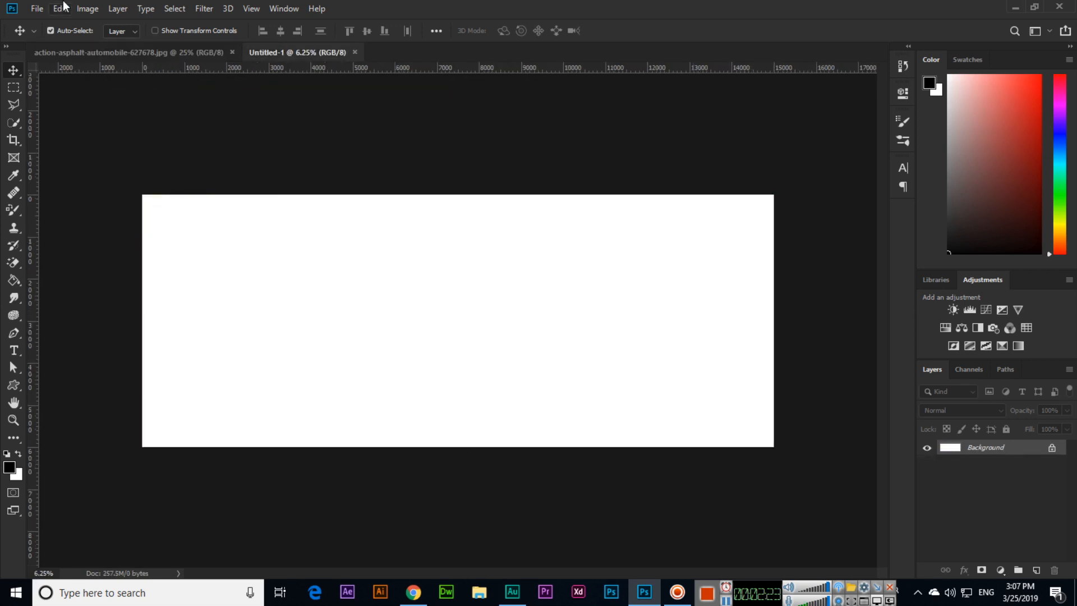
- Start a Place Linked placement of an image into the wide white document
click(37, 8)
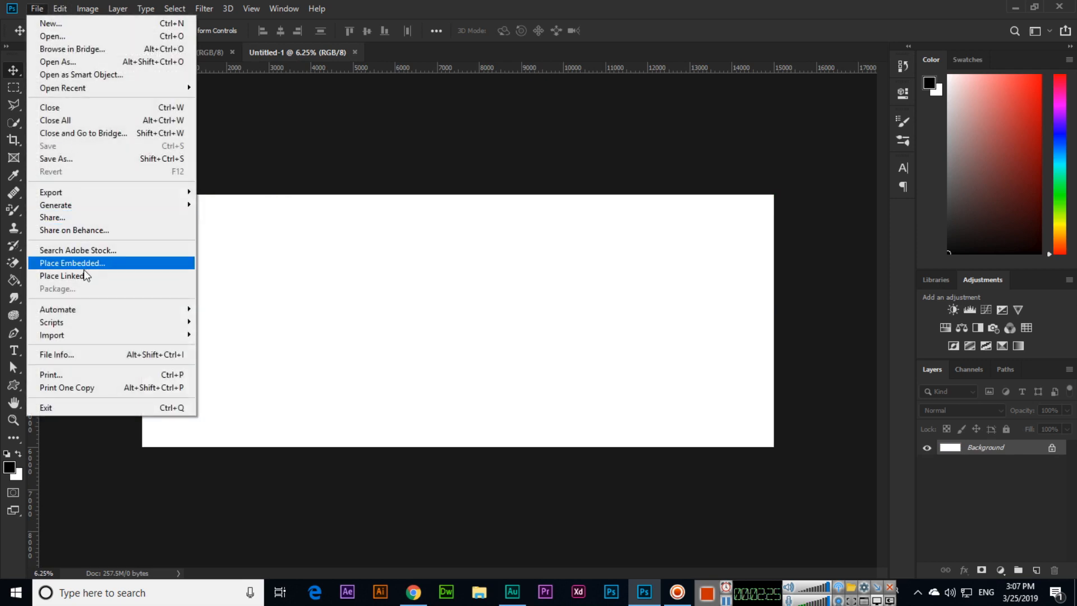
mouse_move(96, 268)
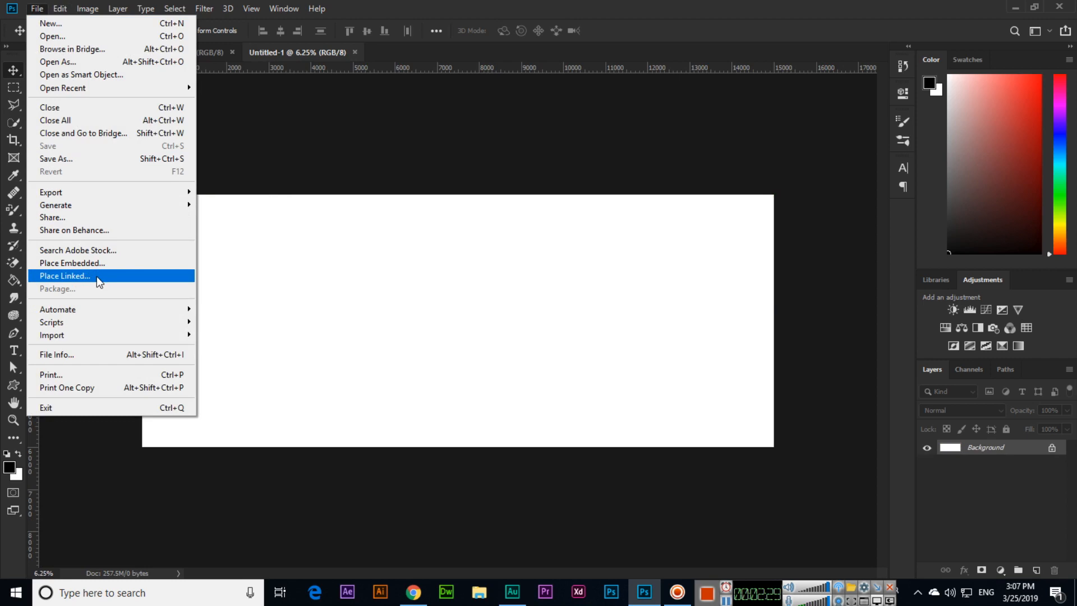
click(72, 262)
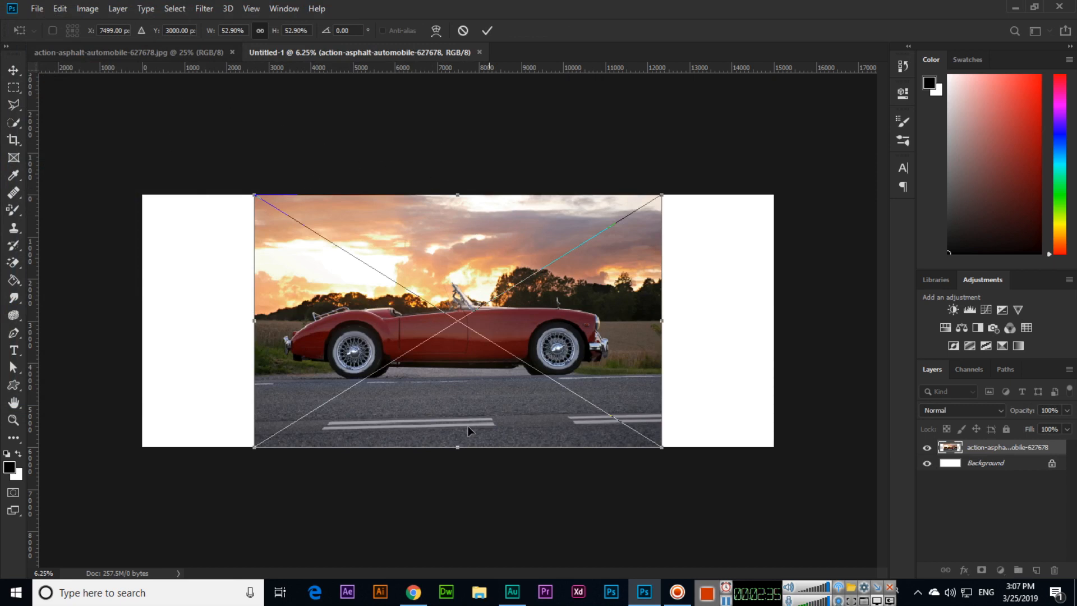
mouse_move(461, 337)
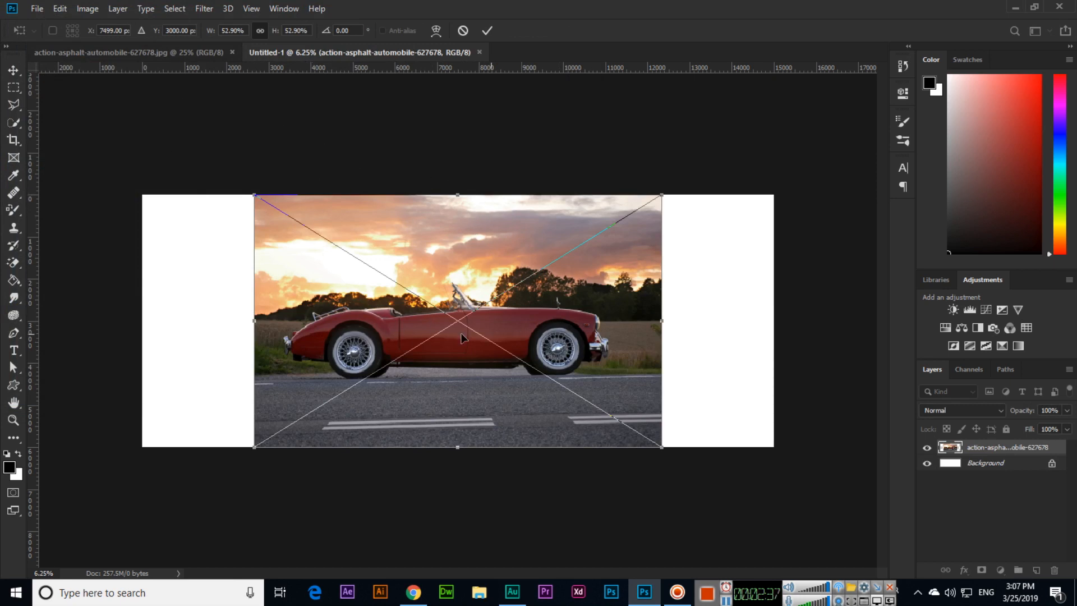
mouse_move(626, 237)
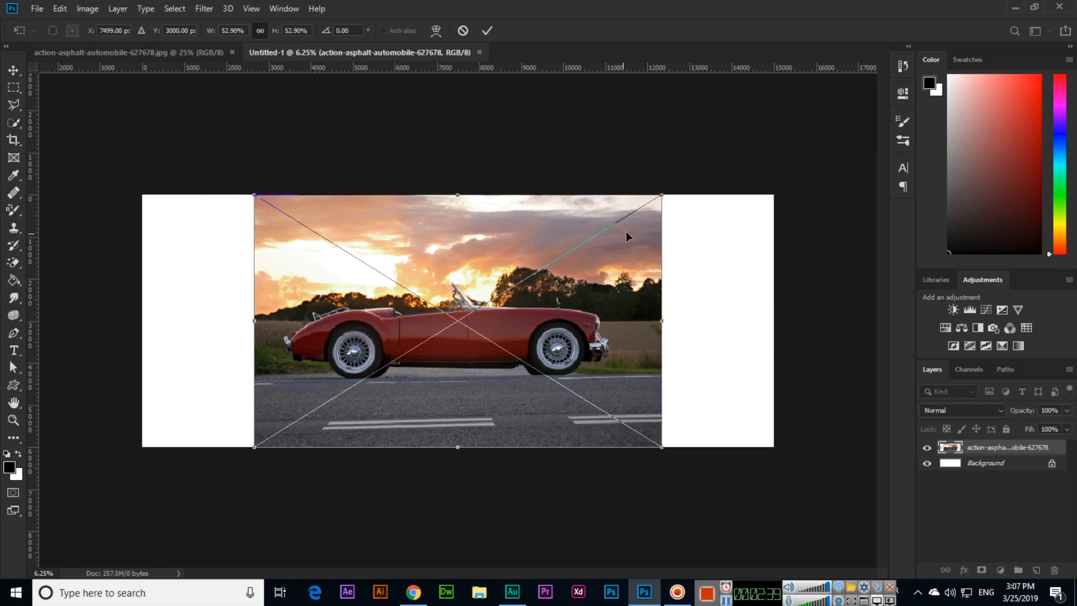
mouse_move(662, 366)
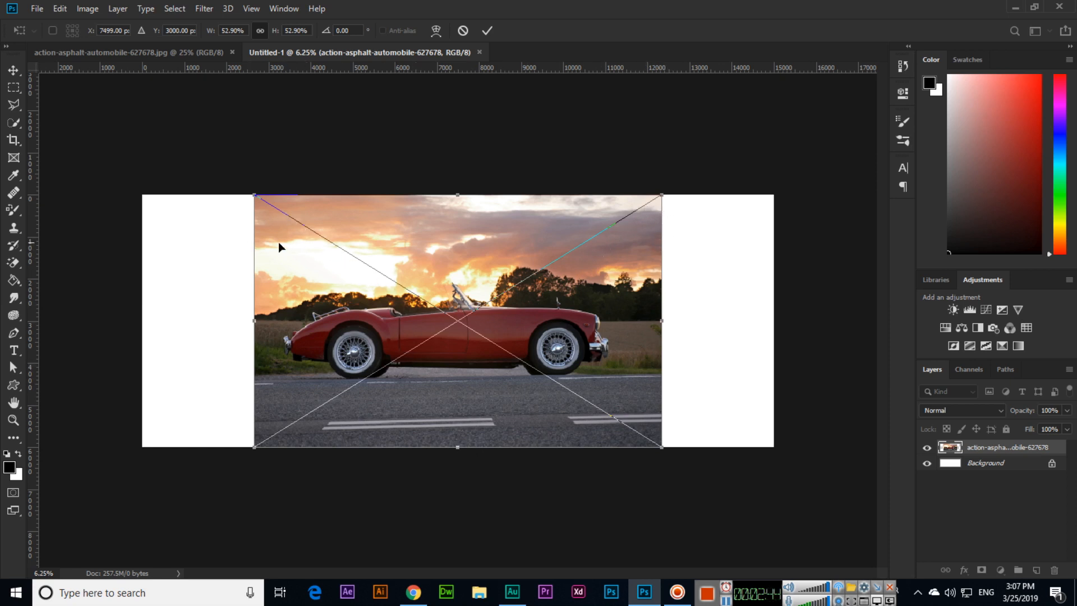
mouse_move(305, 259)
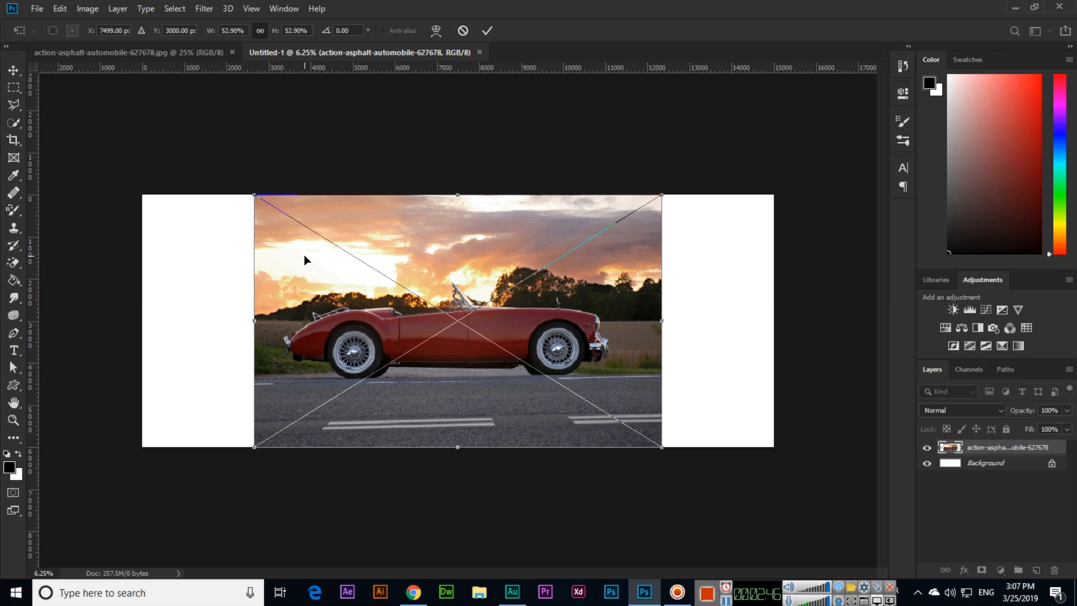
mouse_move(548, 209)
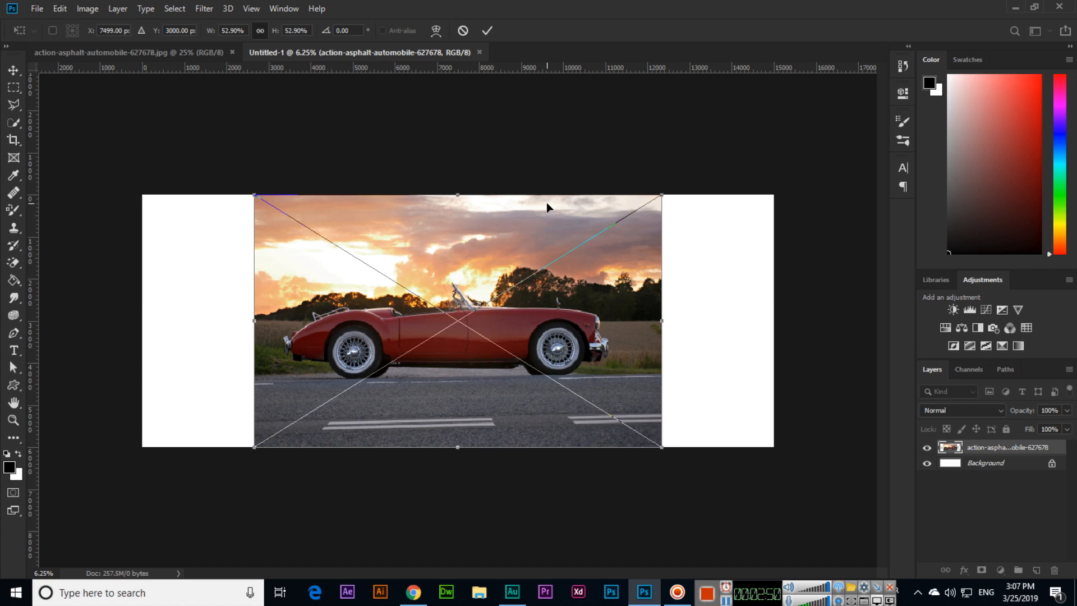
mouse_move(637, 207)
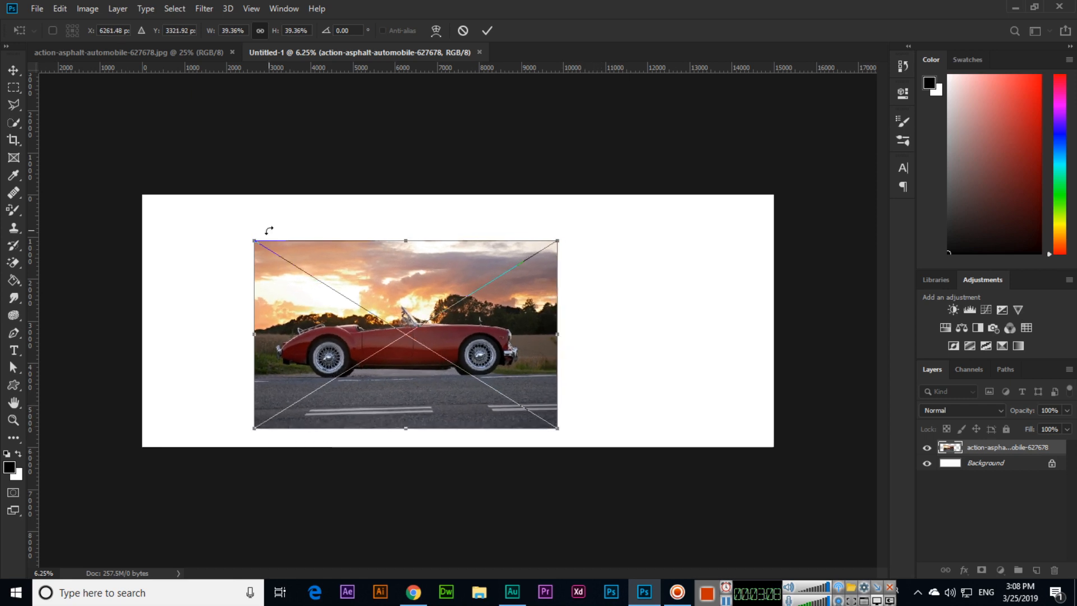
- Resize the placed car photo with the corner handles until W and H read about 29.20%
drag(254, 242, 243, 235)
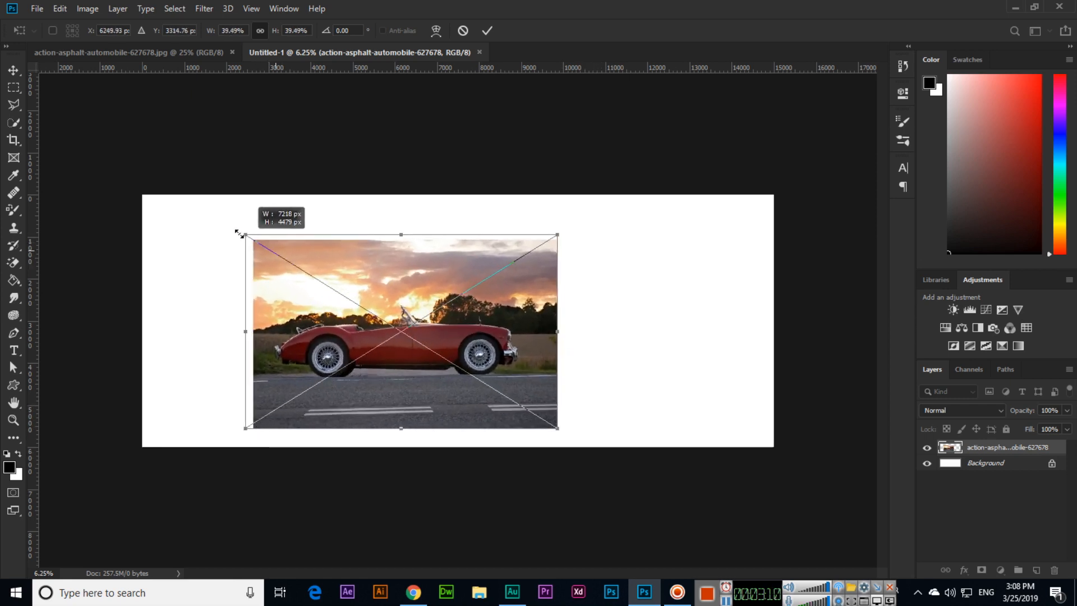
drag(245, 235, 286, 261)
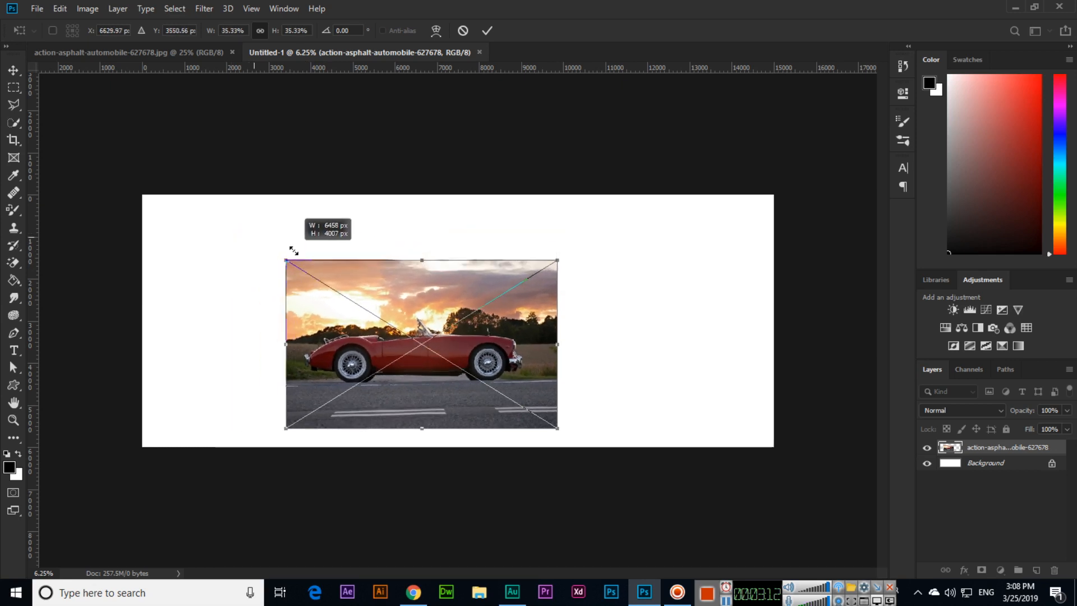
drag(285, 261, 242, 233)
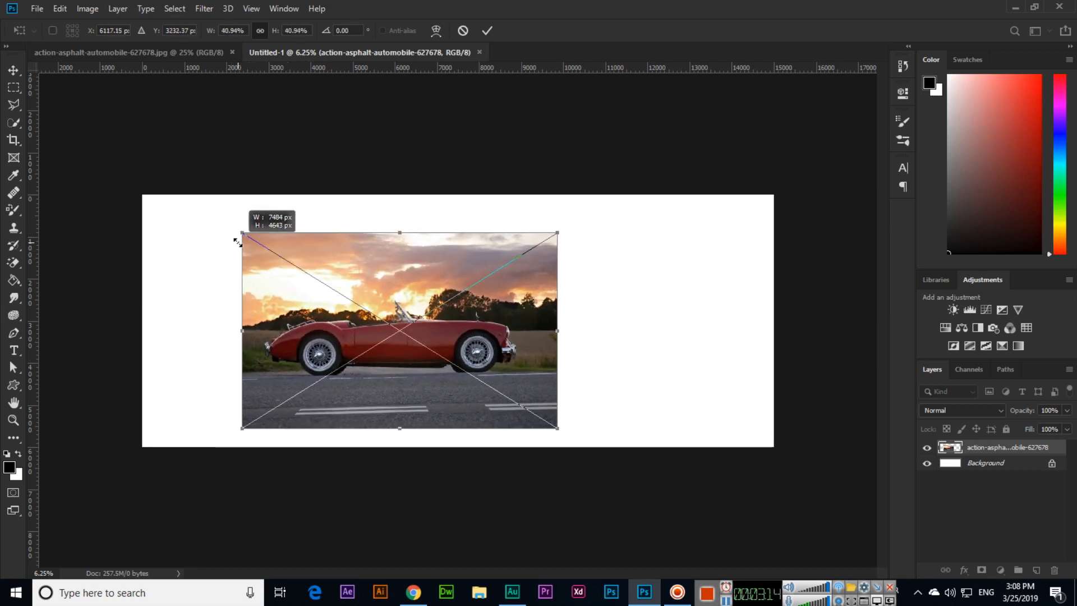
drag(240, 233, 227, 223)
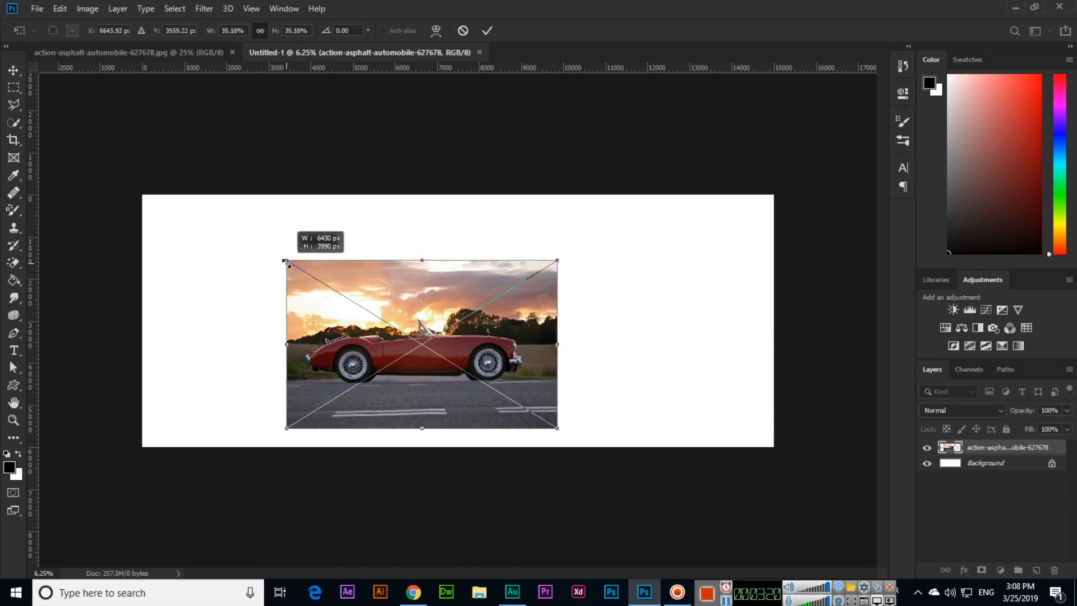
drag(284, 263, 262, 248)
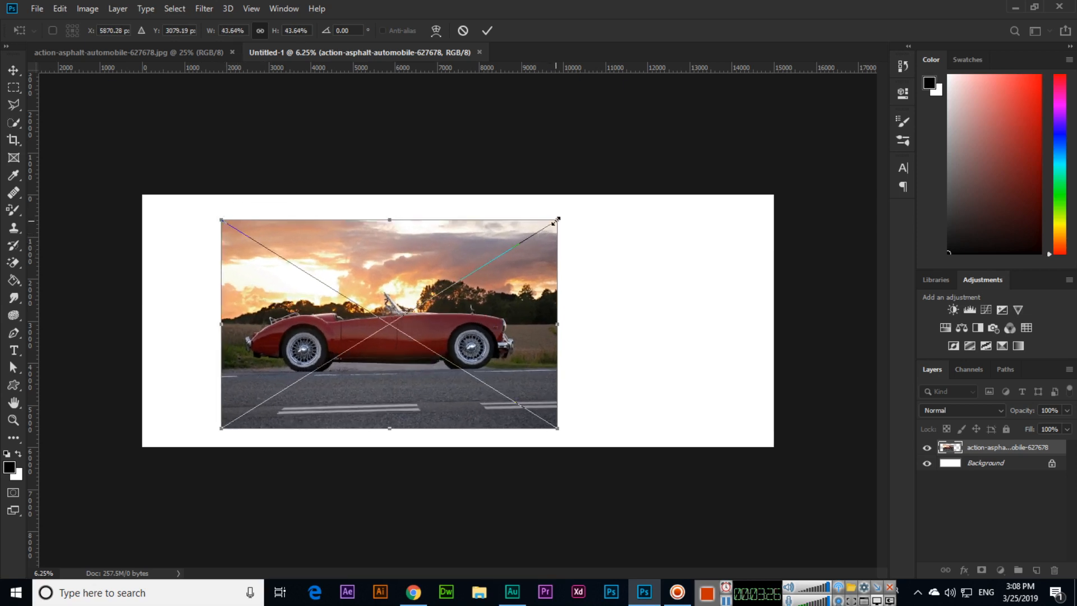
drag(556, 221, 568, 215)
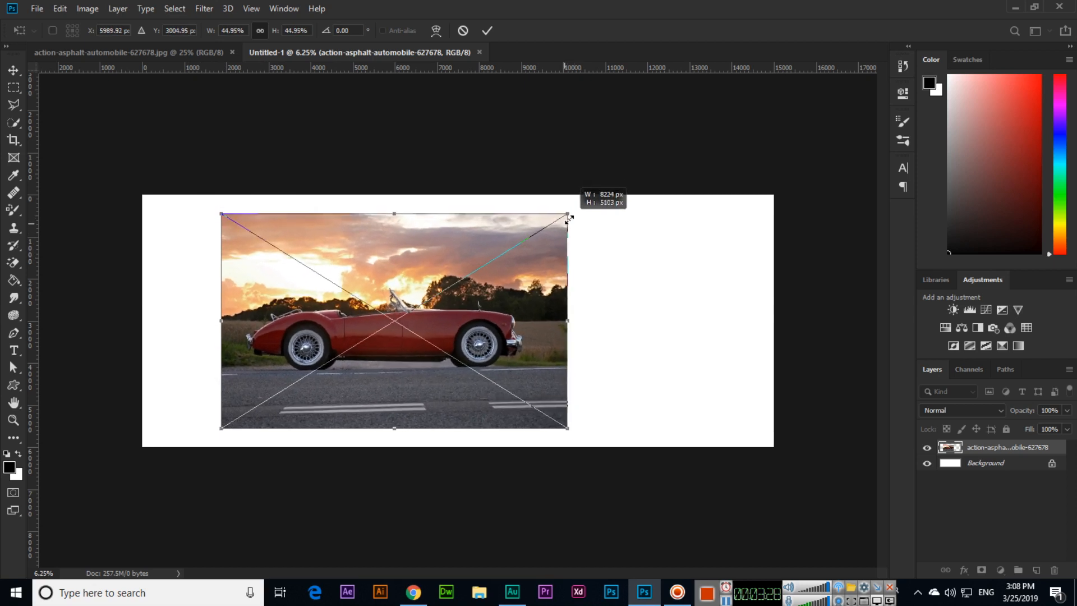
drag(569, 214, 562, 225)
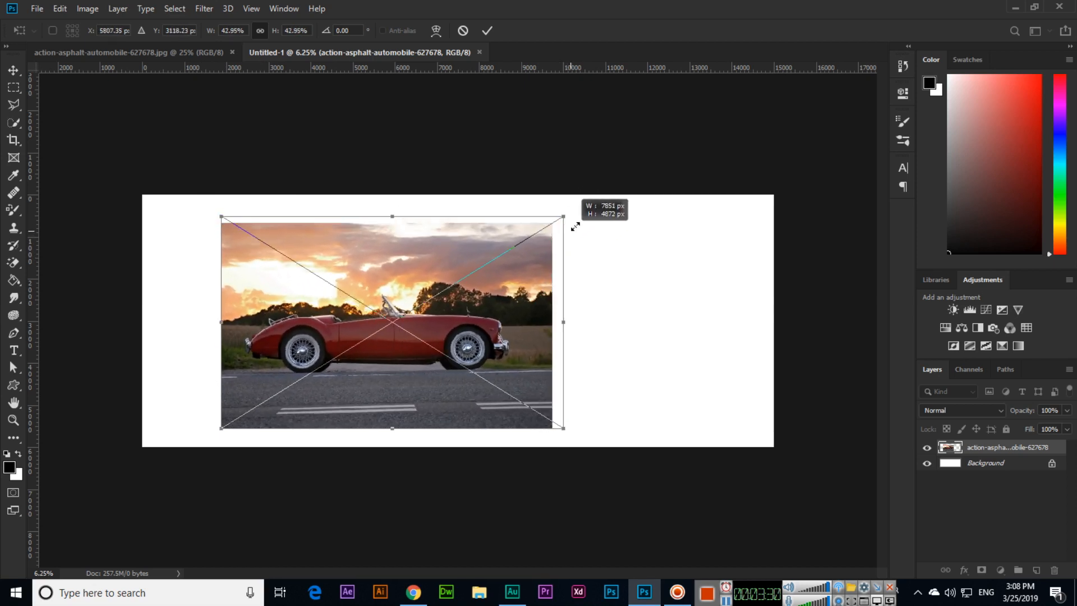
drag(563, 213, 568, 214)
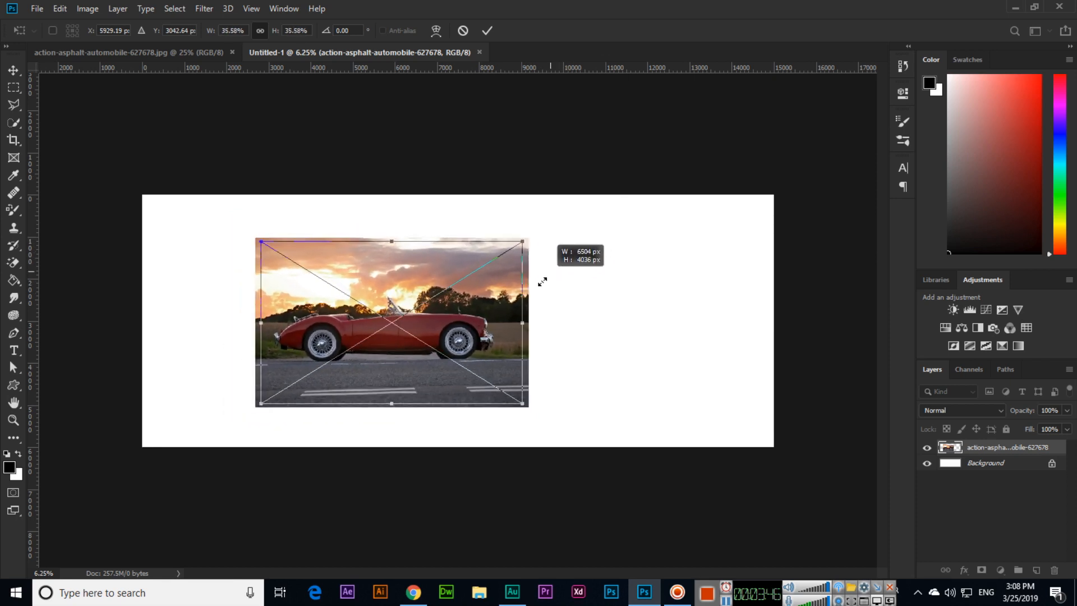
drag(527, 244, 503, 255)
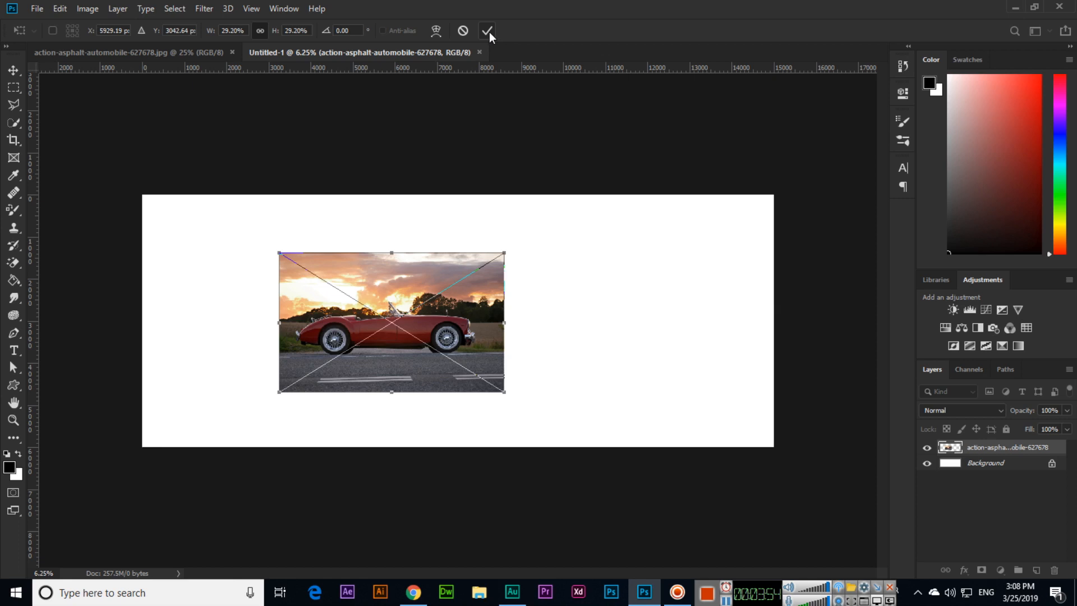
- Commit the resize and move the car photo to the canvas's upper-left corner
click(488, 30)
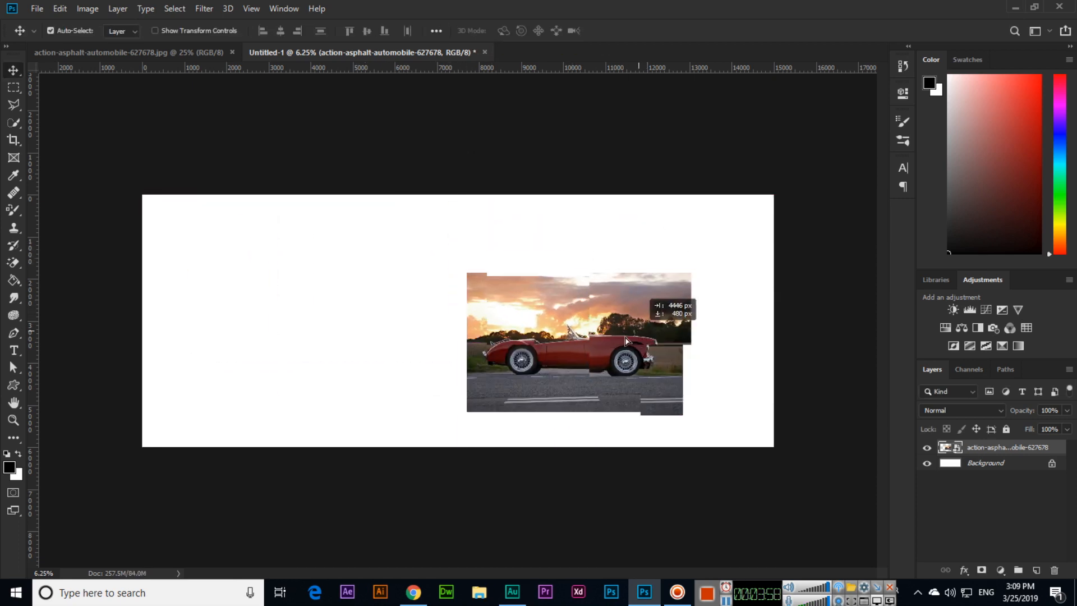
drag(624, 341, 418, 278)
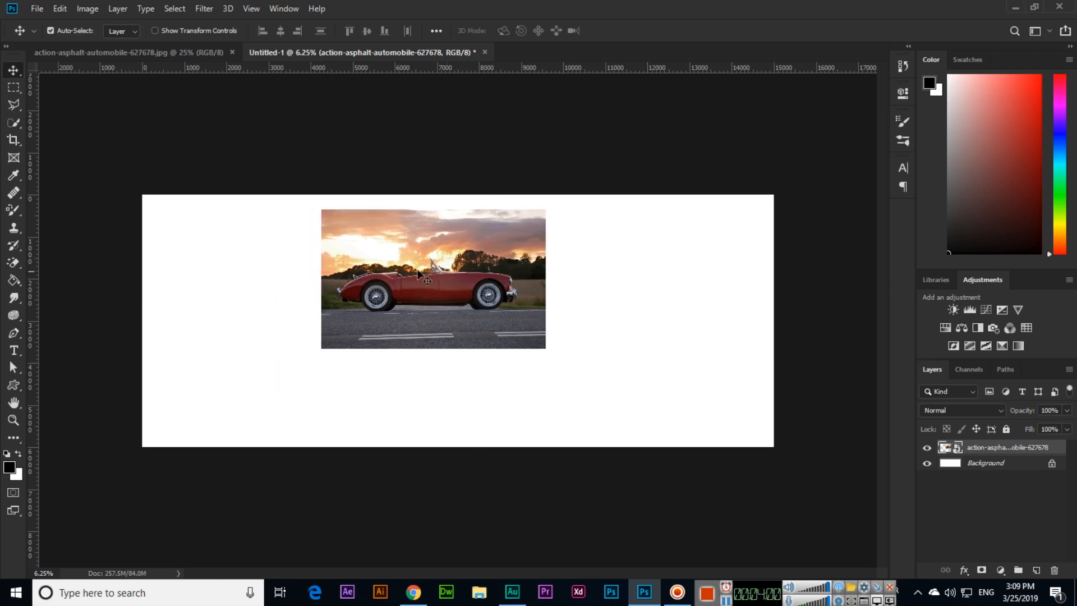
drag(433, 278, 270, 270)
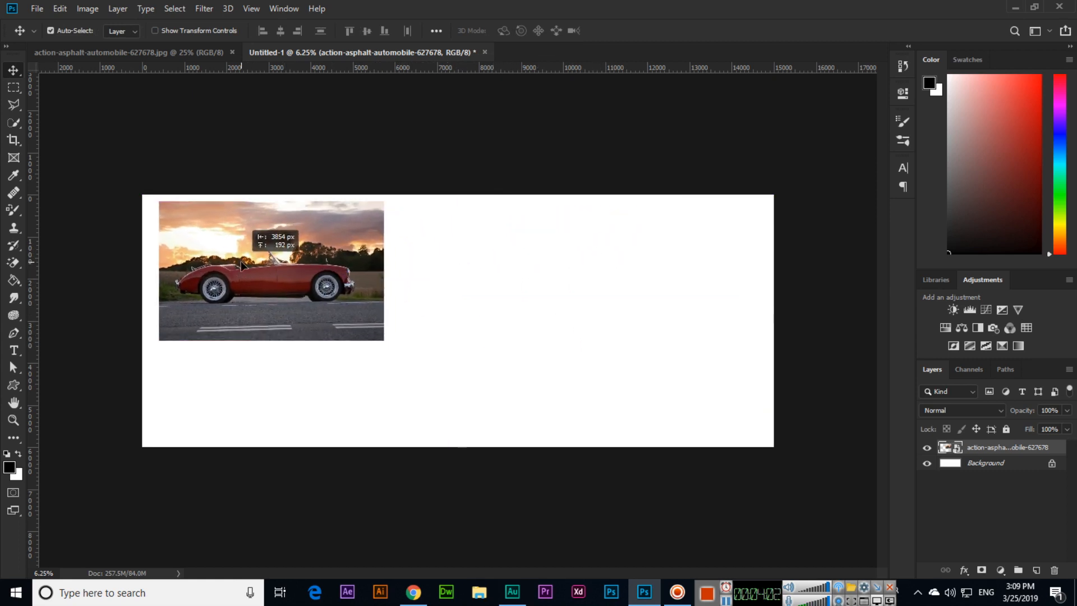